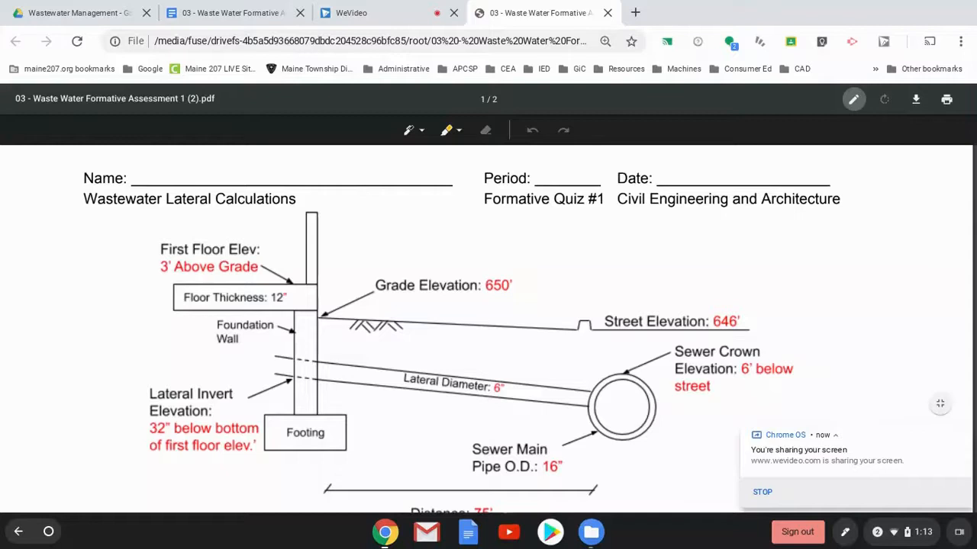
# Step: Scroll past page 1's diagram and questions to page 2's slope formulas
pyautogui.scroll(-3)
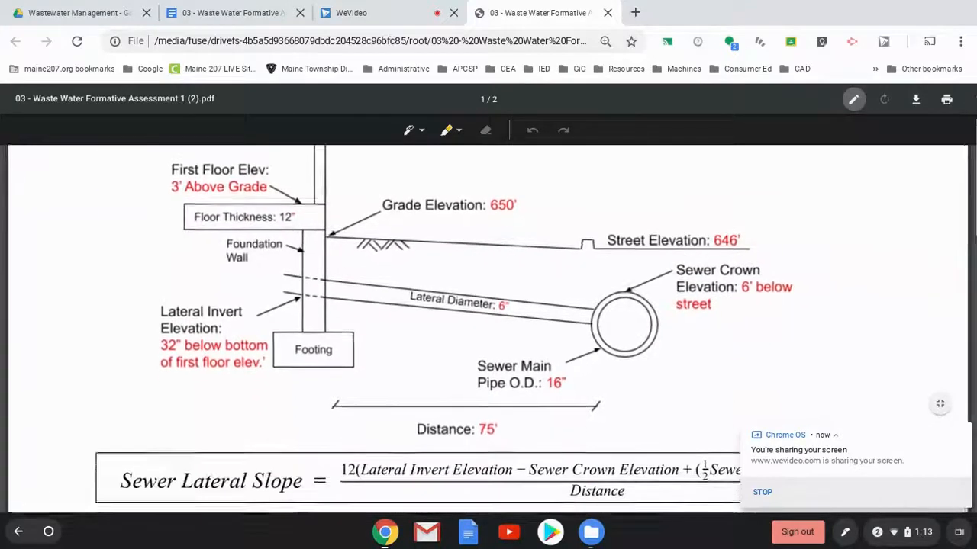
pyautogui.scroll(-3)
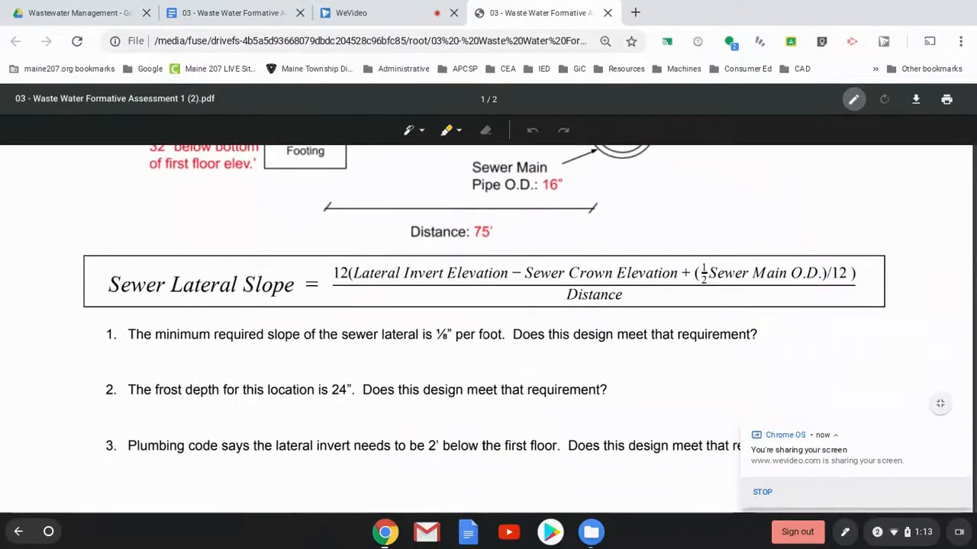
pyautogui.scroll(-3)
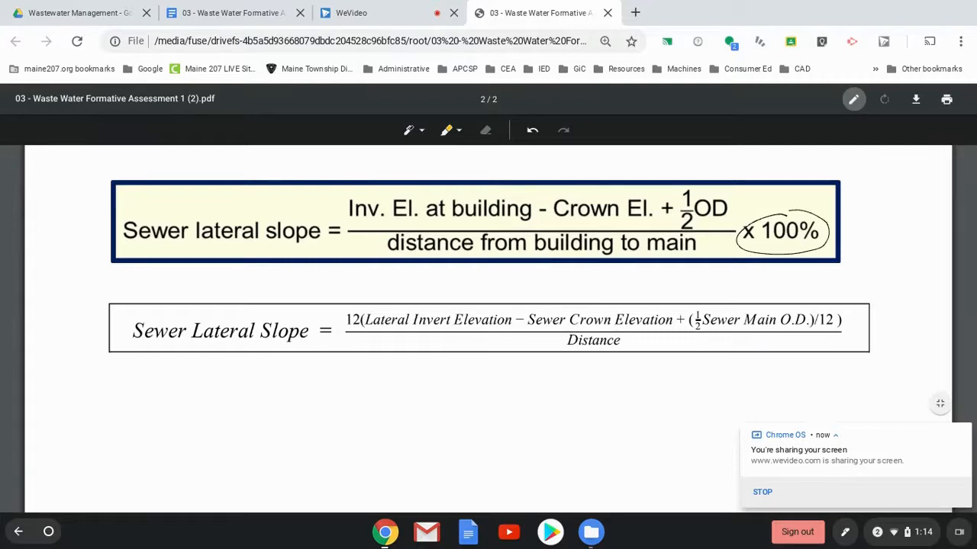
# Step: Mark the formula's units: ft over elevations, O.D. in ft giving inches, with 12, /12 and Distance circled
pyautogui.moveTo(416, 309); pyautogui.dragTo(439, 302)
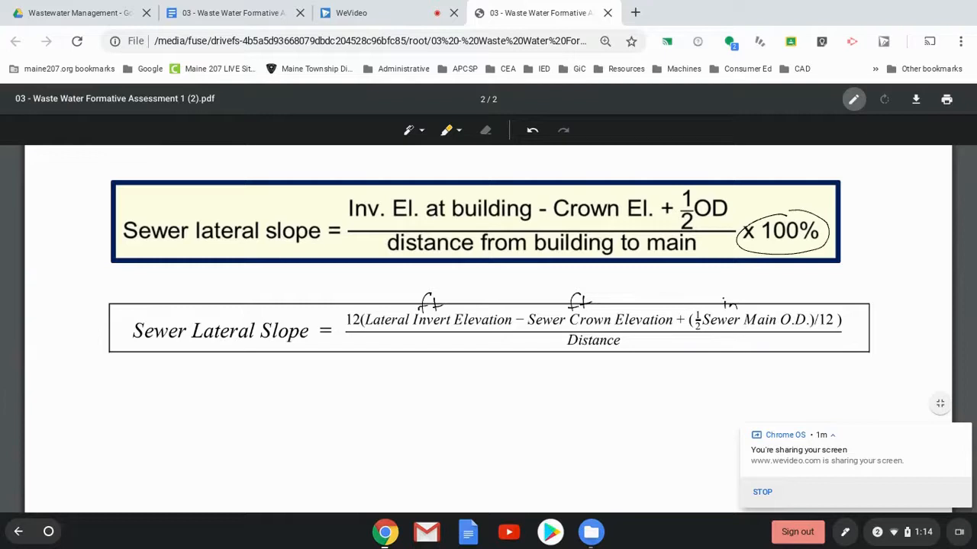
pyautogui.moveTo(709, 298); pyautogui.dragTo(831, 336)
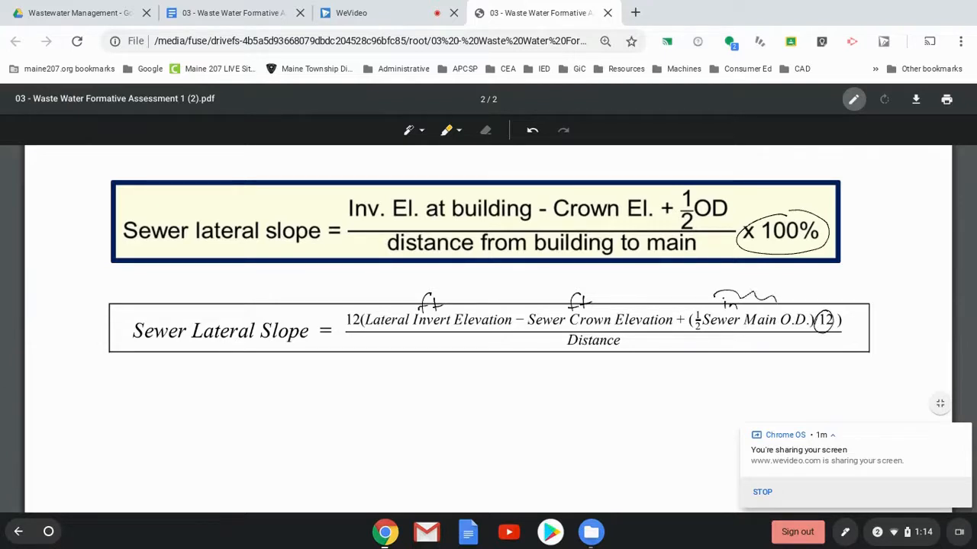
pyautogui.moveTo(740, 297); pyautogui.dragTo(763, 278)
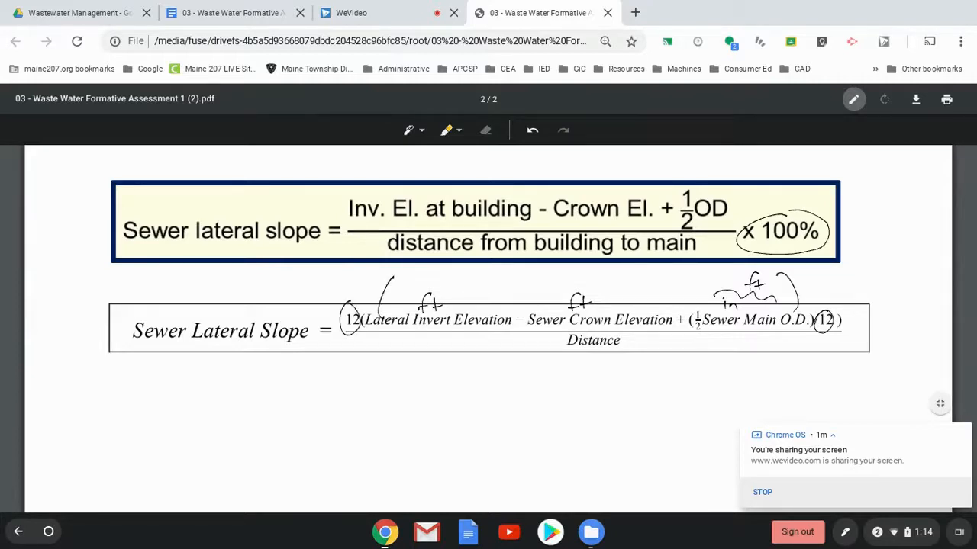
pyautogui.moveTo(796, 290); pyautogui.dragTo(824, 287)
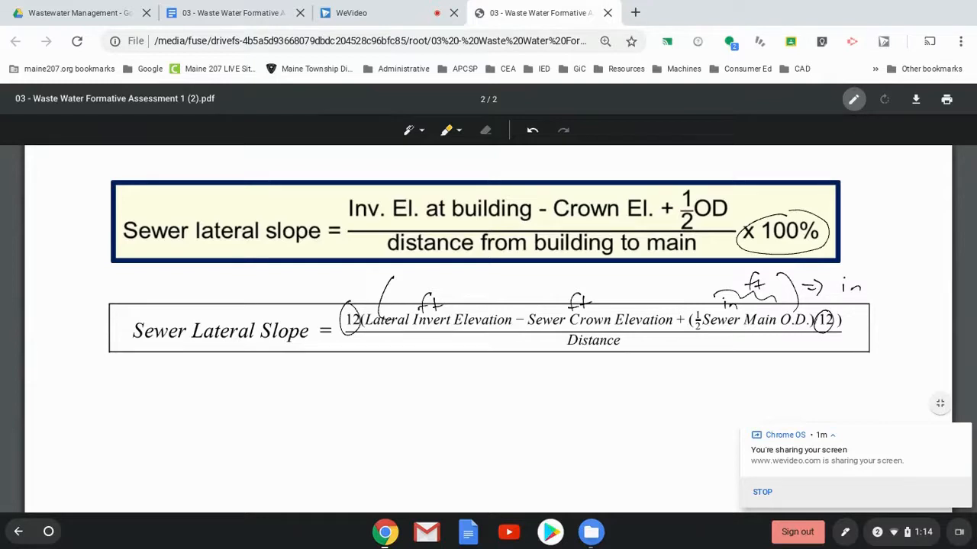
pyautogui.moveTo(549, 341); pyautogui.dragTo(632, 341)
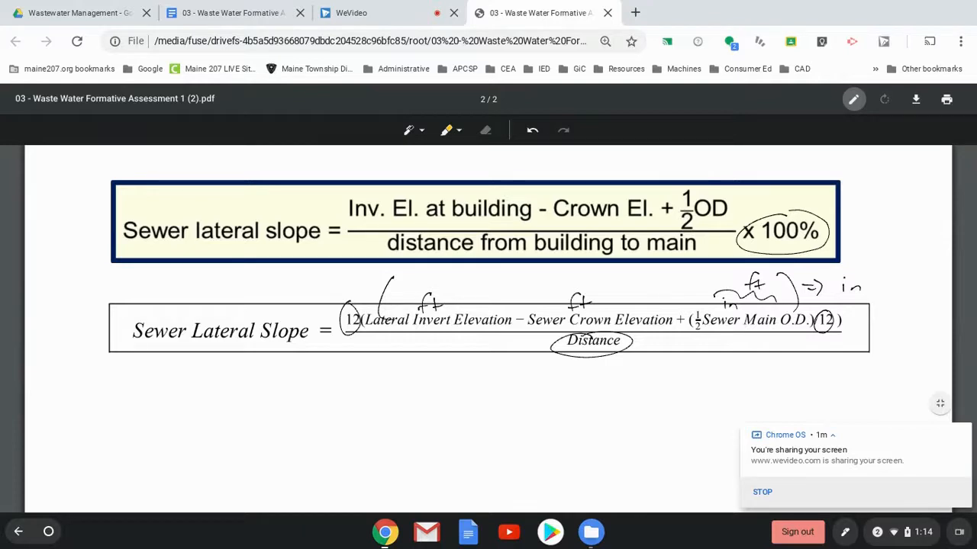
# Step: Write slope = in/ft => 1/8 in/ft = 0.125 in per 1 ft, so slope > 0.125
pyautogui.scroll(-3)
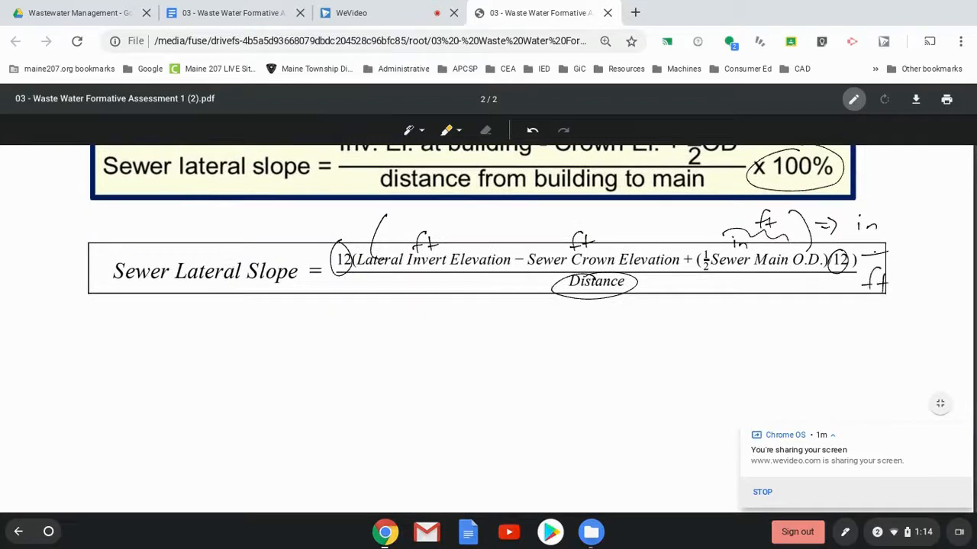
pyautogui.moveTo(648, 293); pyautogui.dragTo(690, 297)
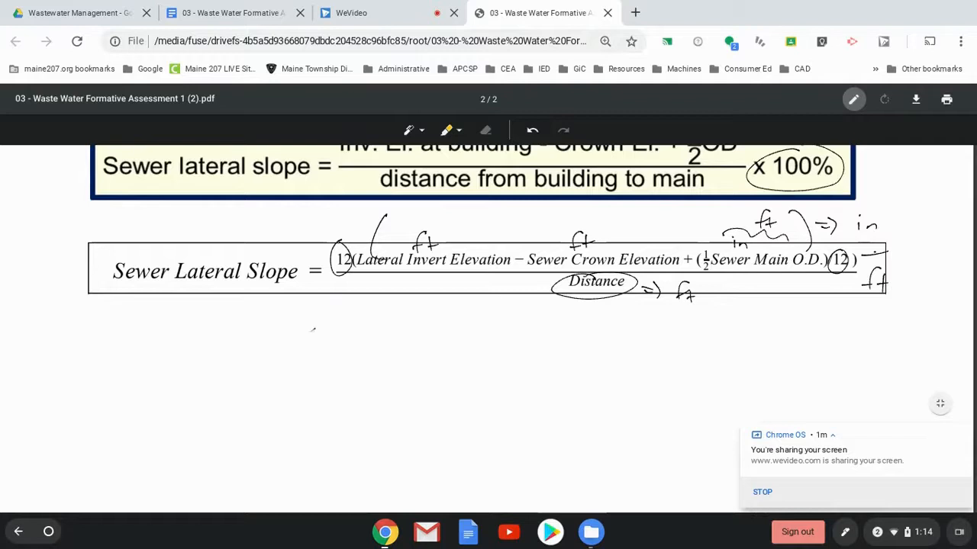
pyautogui.moveTo(305, 328); pyautogui.dragTo(393, 339)
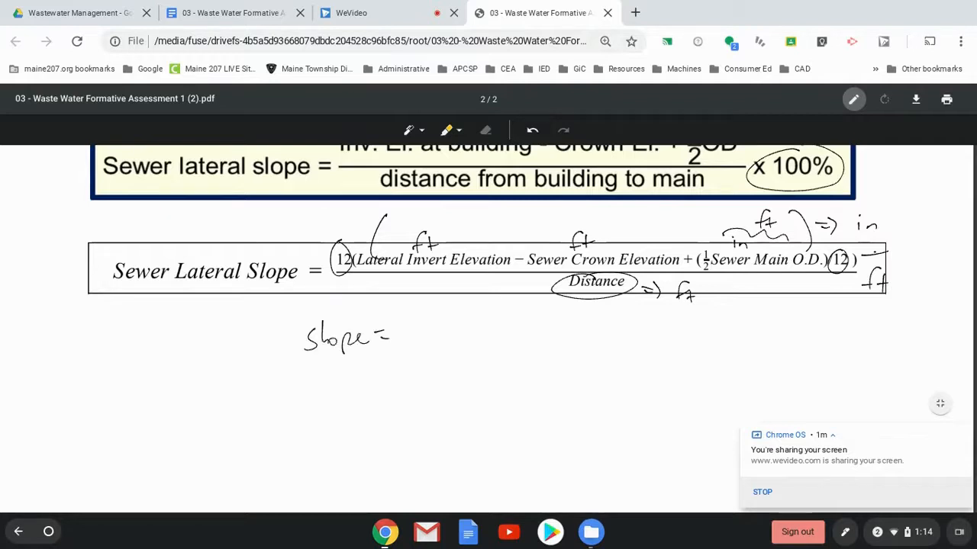
pyautogui.moveTo(424, 320); pyautogui.dragTo(419, 366)
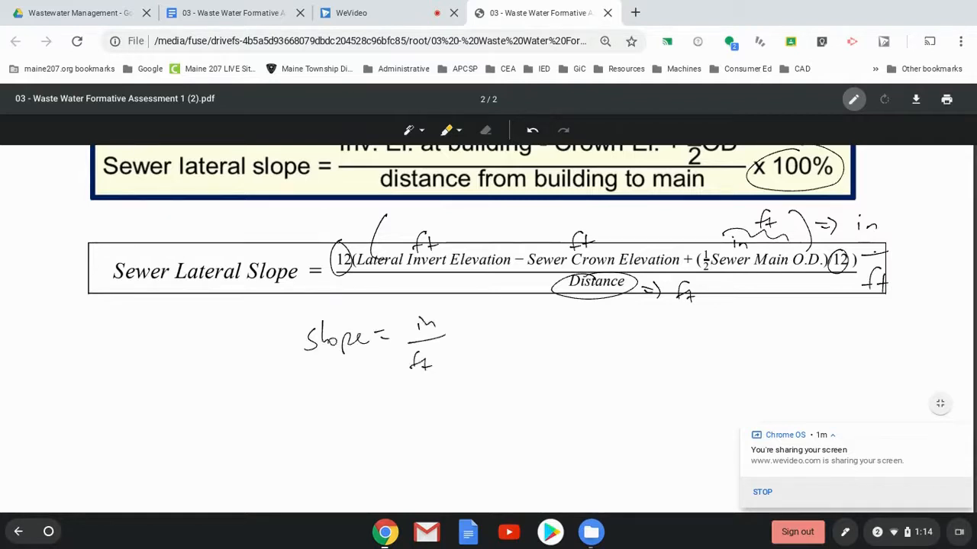
pyautogui.moveTo(455, 339); pyautogui.dragTo(476, 336)
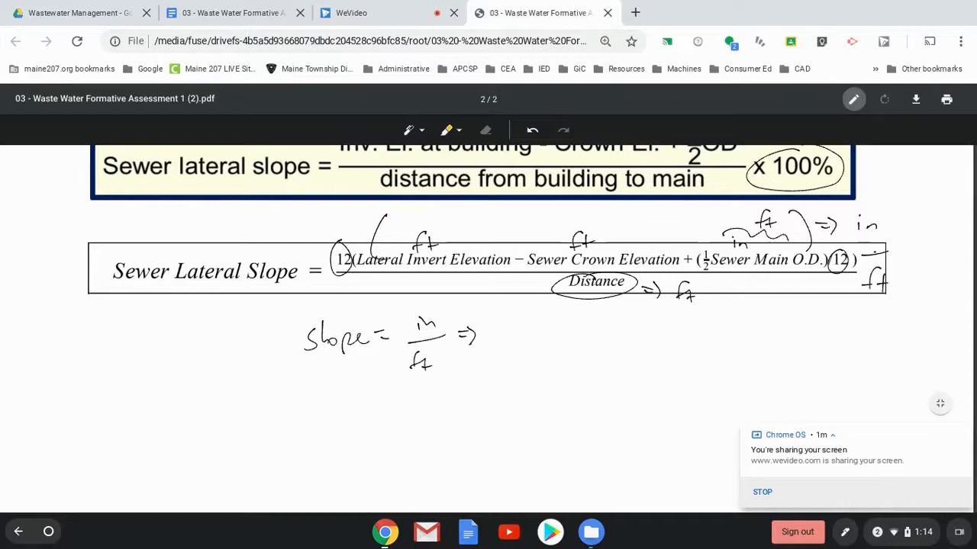
pyautogui.moveTo(503, 313); pyautogui.dragTo(546, 343)
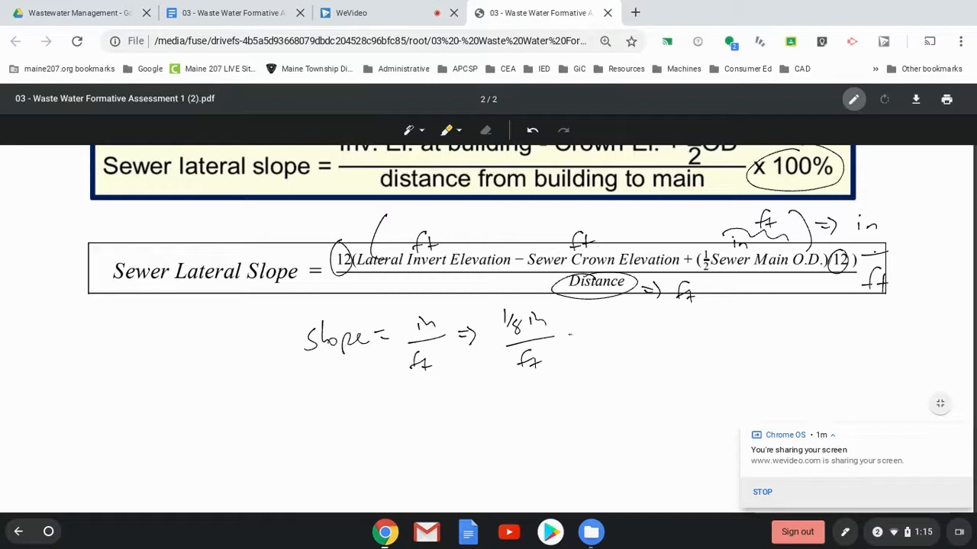
pyautogui.moveTo(568, 334); pyautogui.dragTo(653, 324)
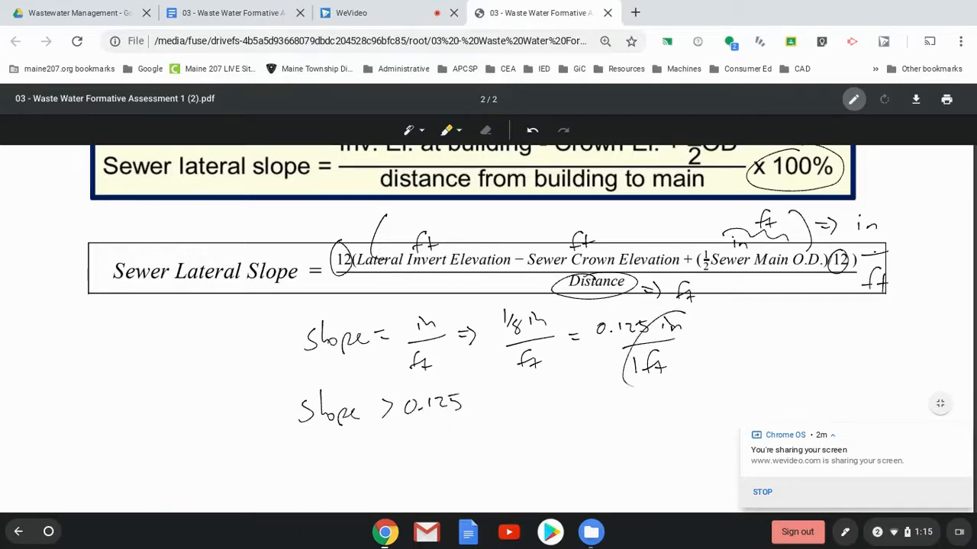
pyautogui.moveTo(626, 321); pyautogui.dragTo(702, 373)
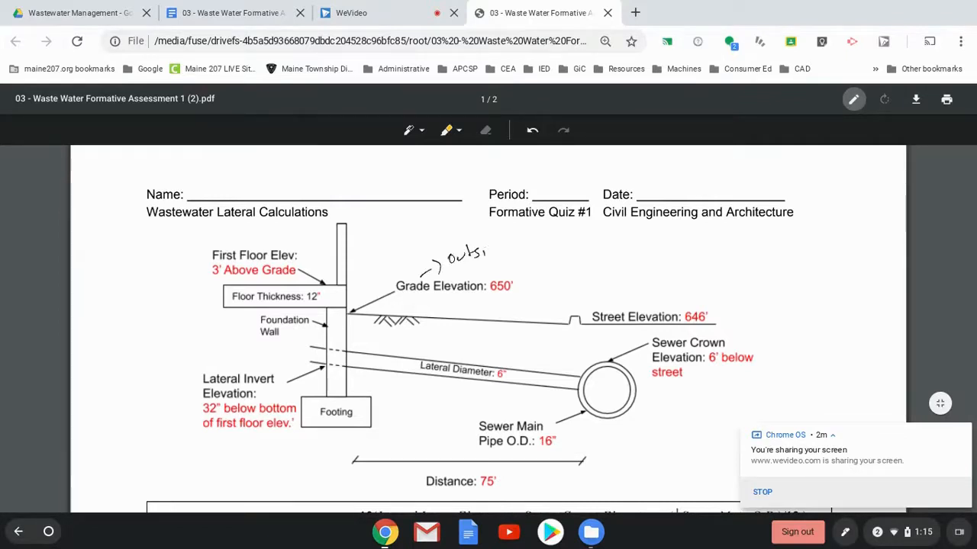
# Step: Label Grade Elevation as outside ground and switch the pen ink to red
pyautogui.moveTo(481, 256); pyautogui.dragTo(496, 272)
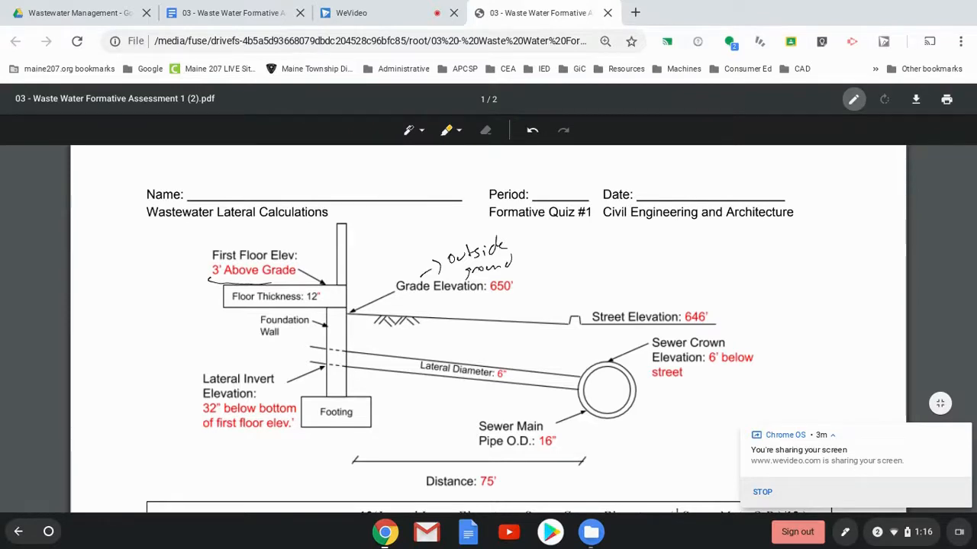
pyautogui.click(409, 130)
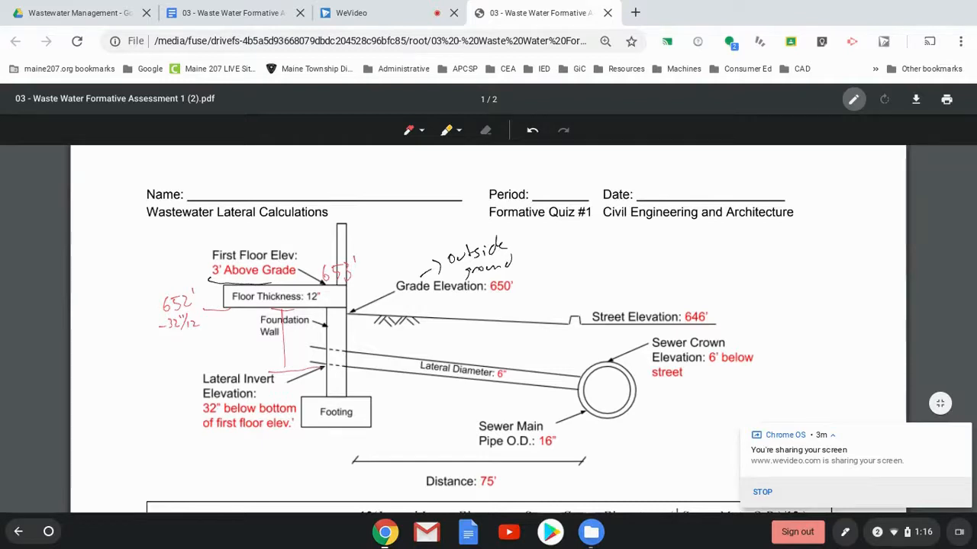
# Step: Work out the lateral invert elevation as 649.33' and circle the result
pyautogui.moveTo(115, 352); pyautogui.dragTo(145, 354)
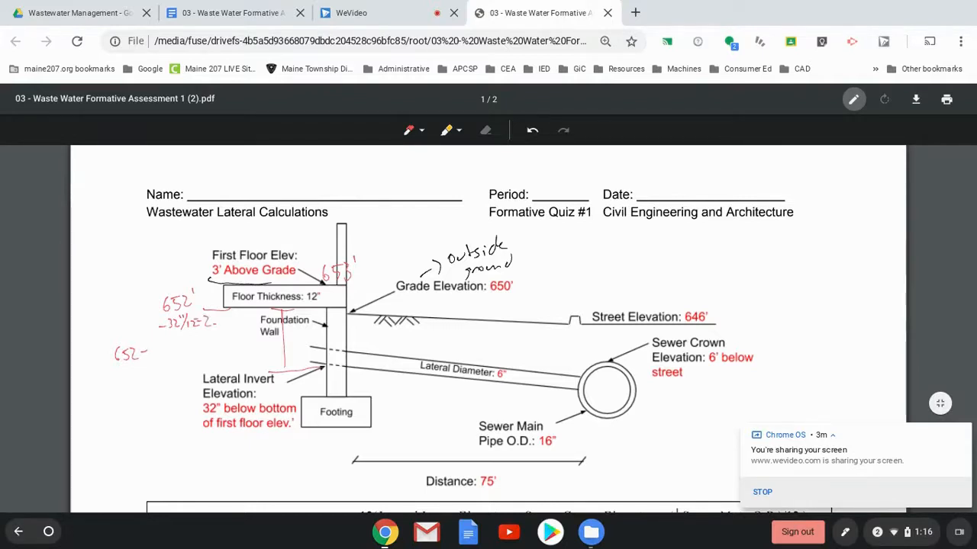
pyautogui.write('67')
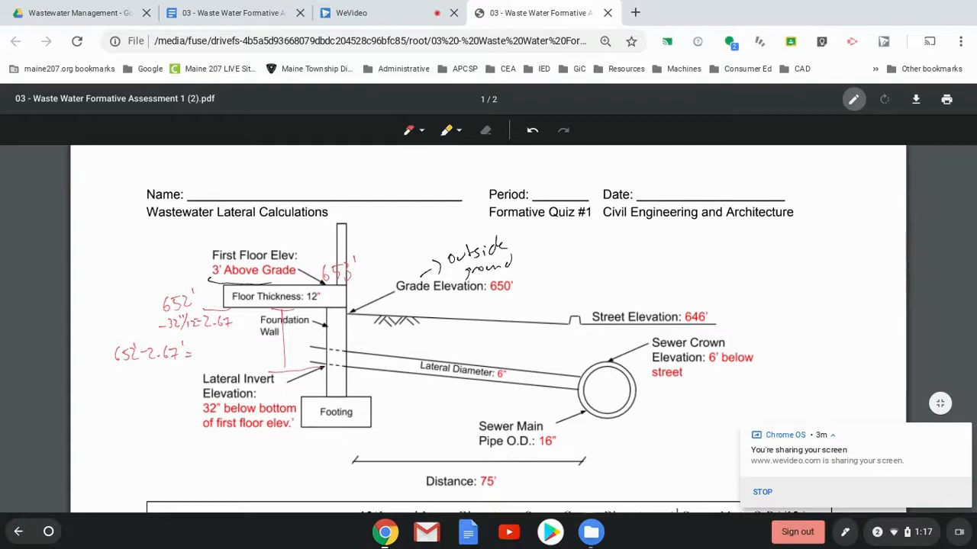
pyautogui.moveTo(236, 363); pyautogui.dragTo(272, 366)
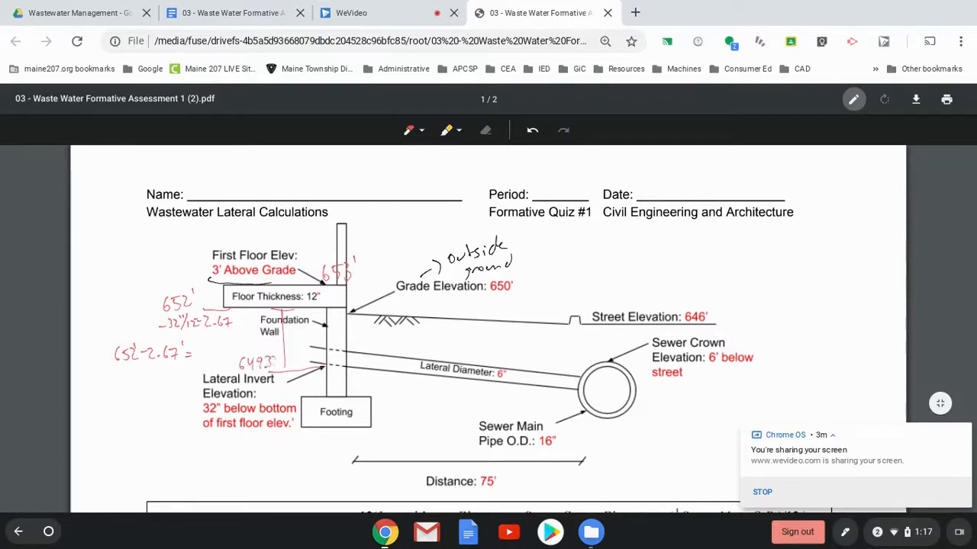
pyautogui.moveTo(236, 363); pyautogui.dragTo(283, 363)
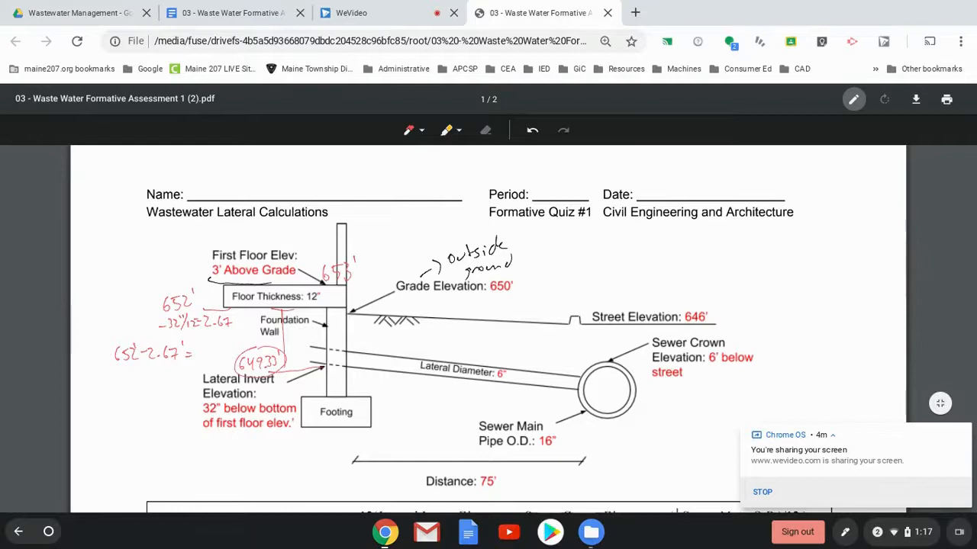
# Step: Mark the sewer main crown and note r = 8" beside the circled 16" diameter
pyautogui.scroll(-3)
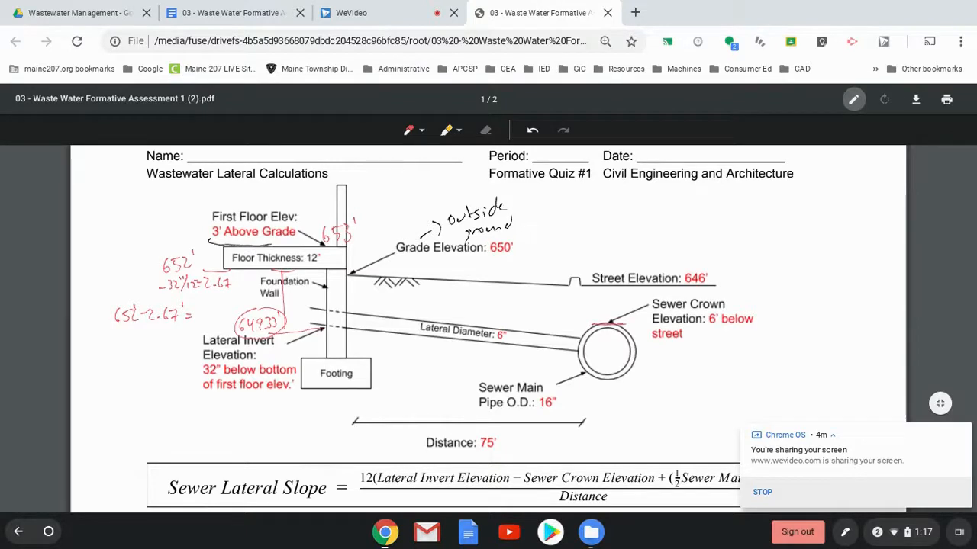
pyautogui.moveTo(611, 324); pyautogui.dragTo(604, 288)
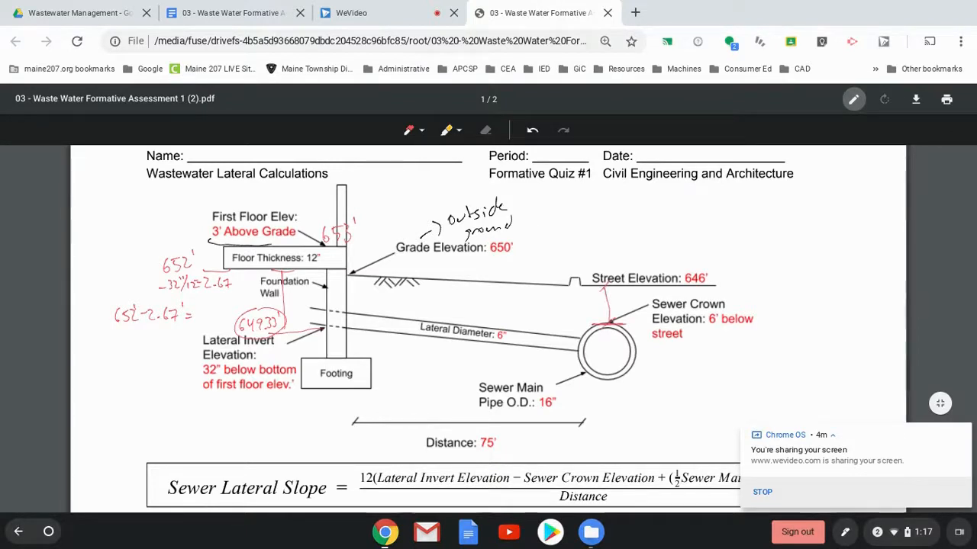
pyautogui.click(563, 319)
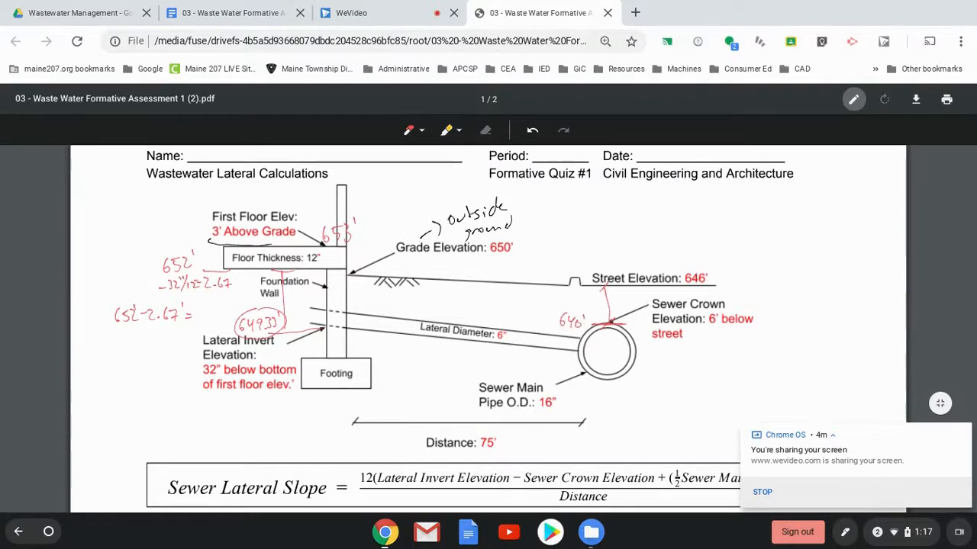
pyautogui.click(604, 351)
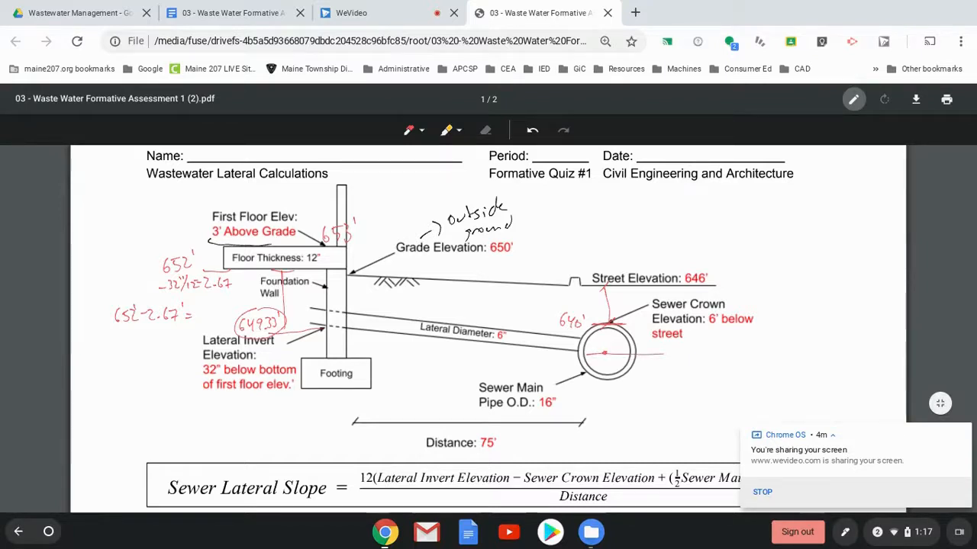
pyautogui.moveTo(534, 403); pyautogui.dragTo(557, 403)
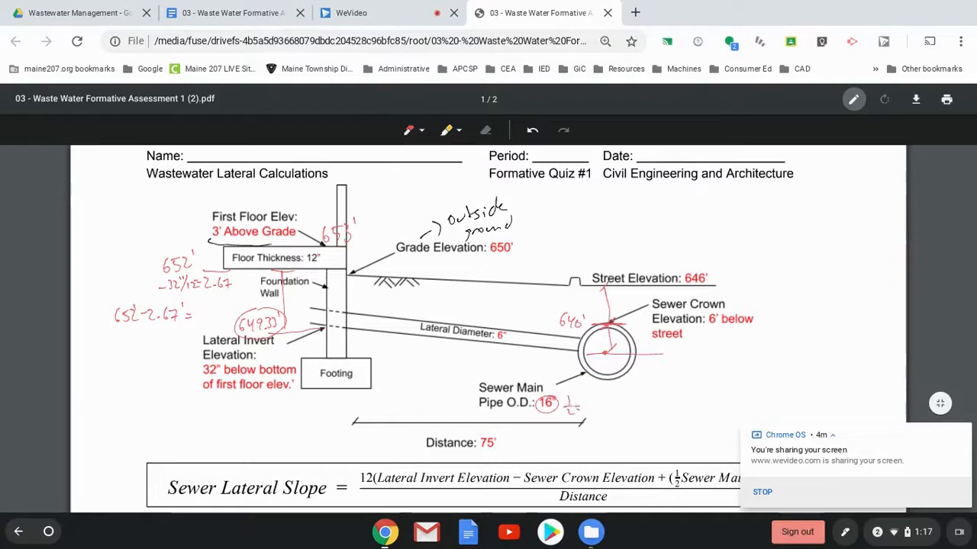
pyautogui.write('8"')
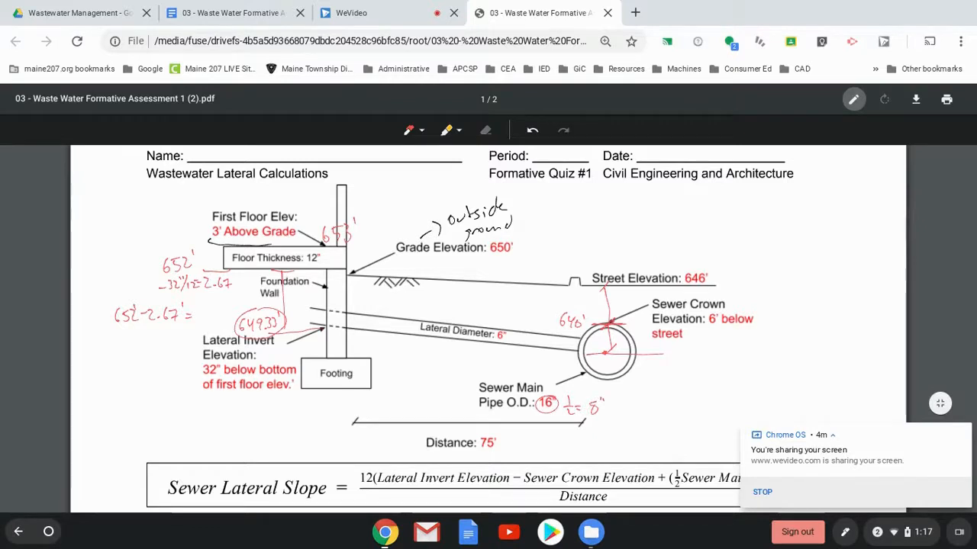
pyautogui.scroll(-3)
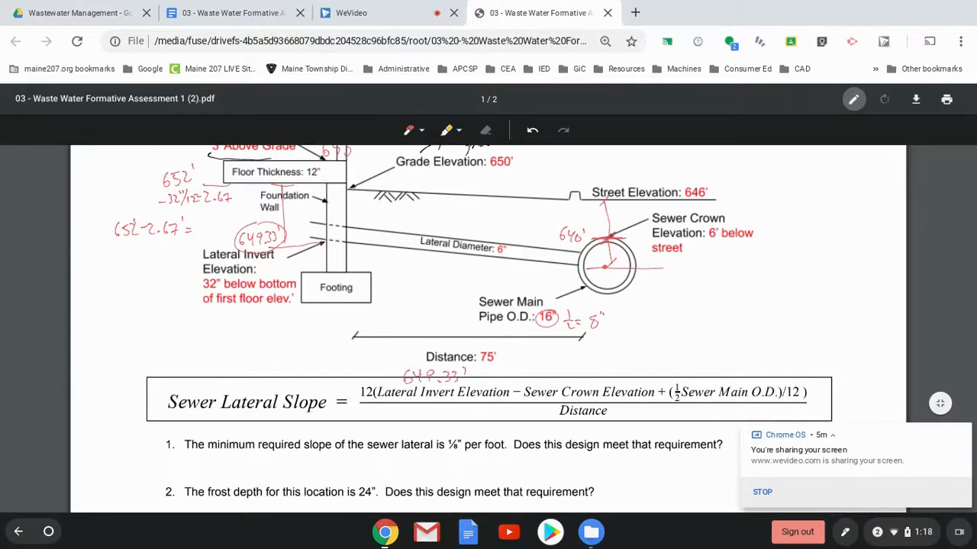
# Step: Write 646', ½(16")/12 and 75' over the formula terms and start 'Slope =' under question 1
pyautogui.moveTo(557, 382); pyautogui.dragTo(592, 371)
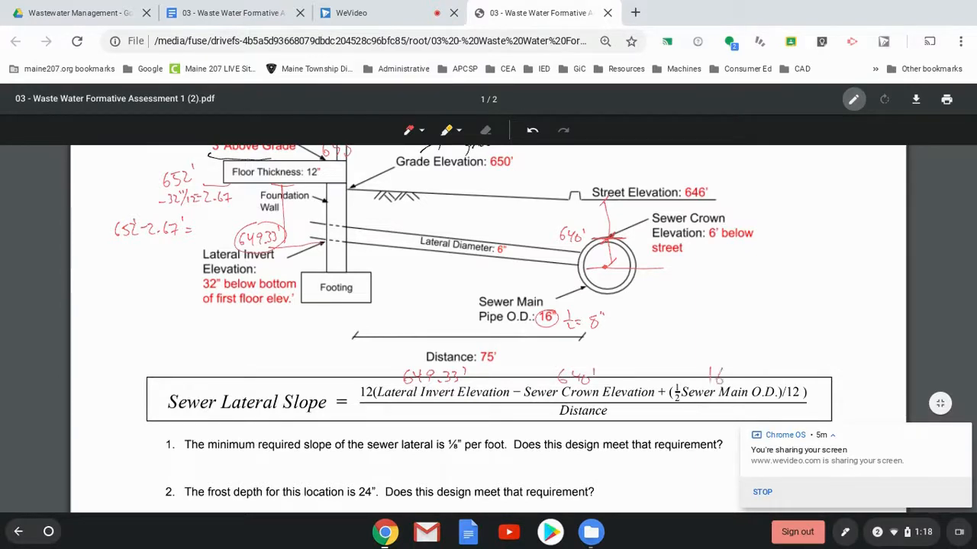
pyautogui.moveTo(694, 374); pyautogui.dragTo(751, 373)
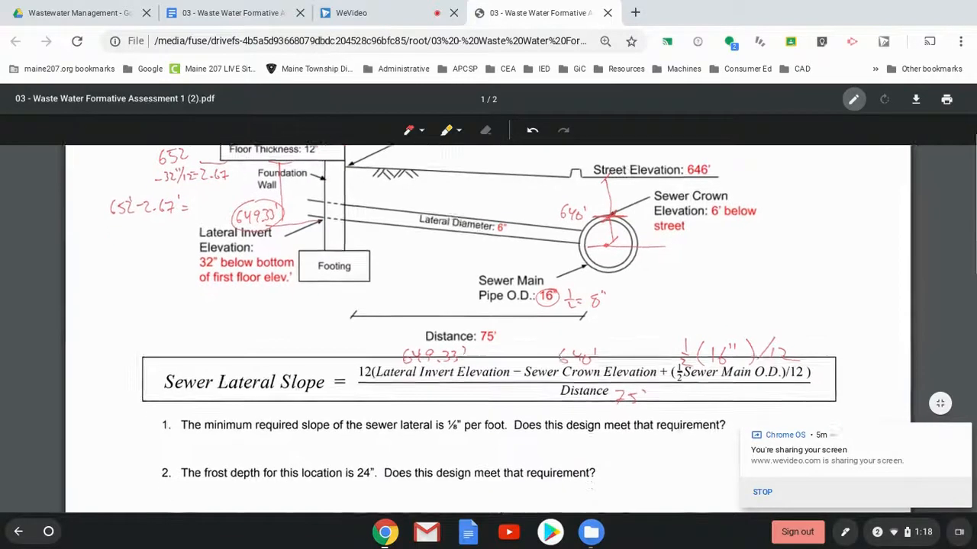
pyautogui.scroll(-3)
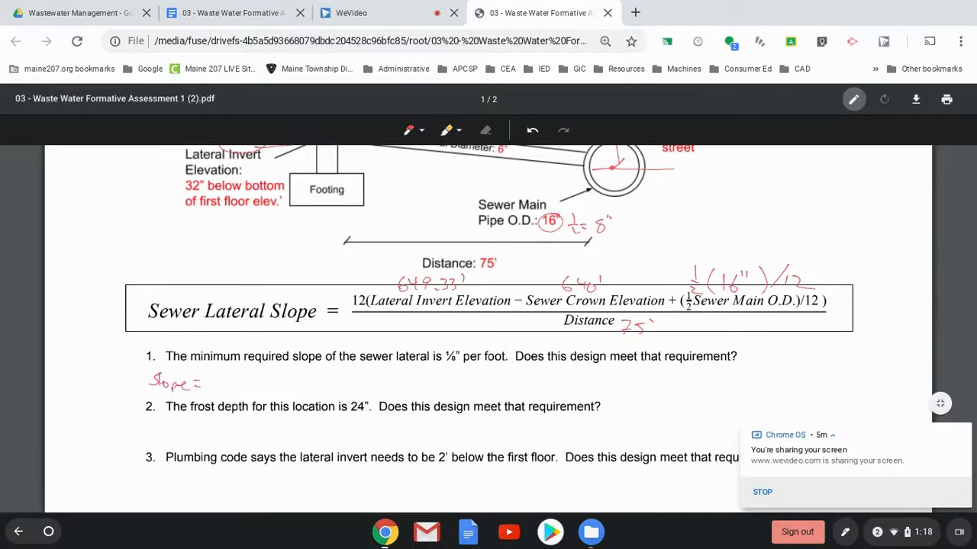
# Step: Write Slope = [12(649.33 − 646 + .5(16)/12) / 75'] = 1.599 ≈ 1.6
pyautogui.moveTo(210, 378); pyautogui.dragTo(214, 389)
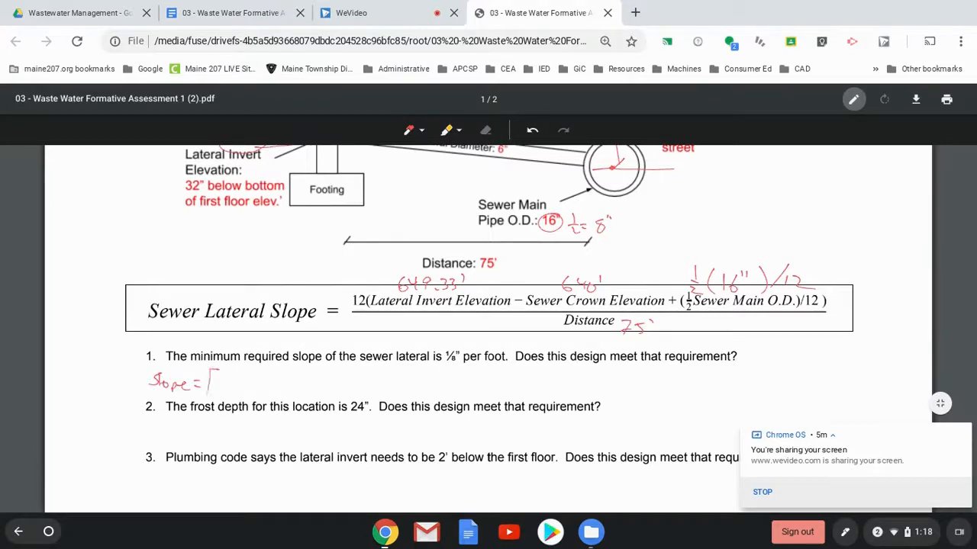
pyautogui.write('12')
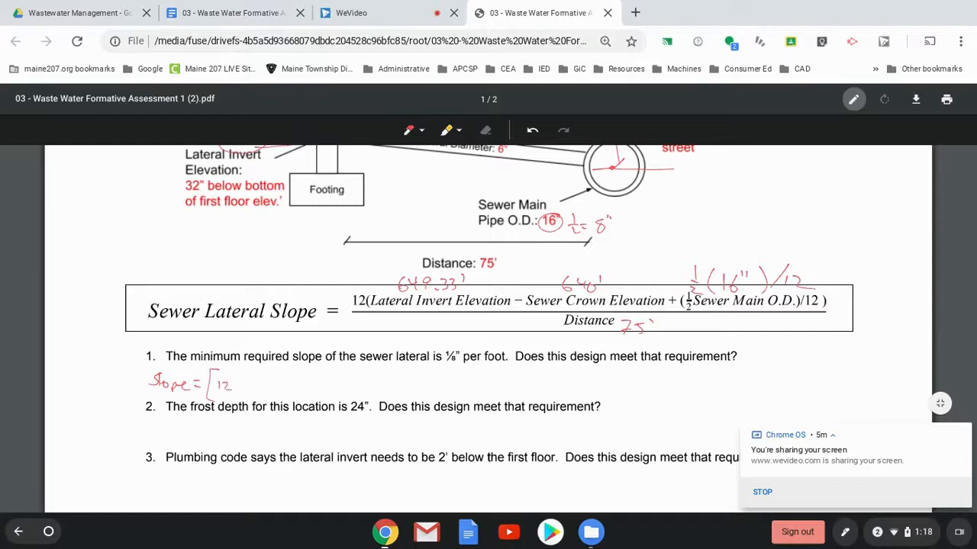
pyautogui.moveTo(237, 385); pyautogui.dragTo(256, 382)
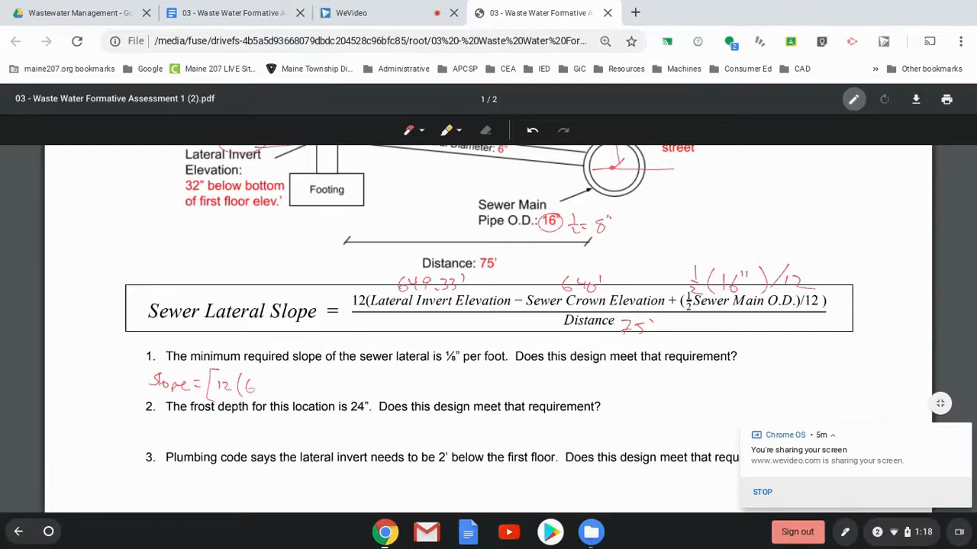
pyautogui.write('649.33-6')
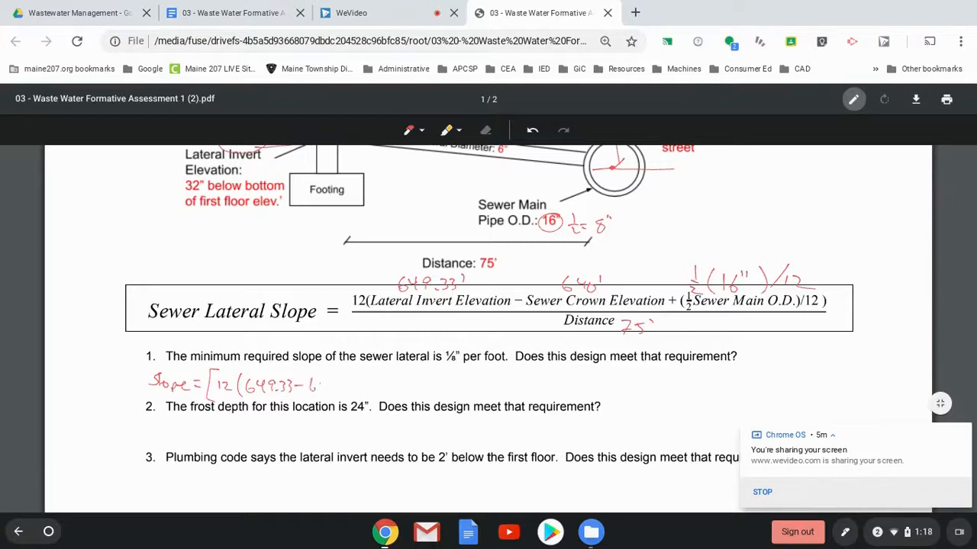
pyautogui.moveTo(313, 384); pyautogui.dragTo(335, 388)
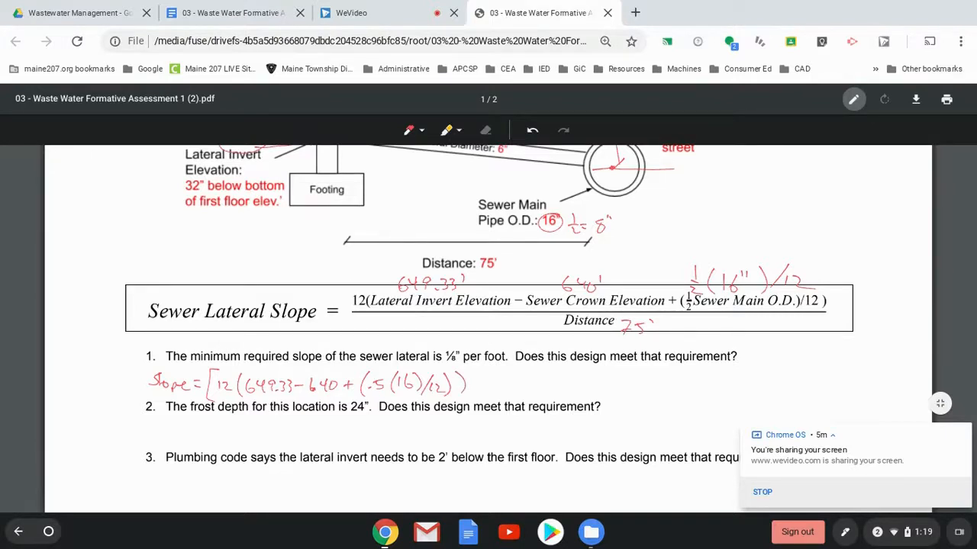
pyautogui.moveTo(473, 382); pyautogui.dragTo(519, 381)
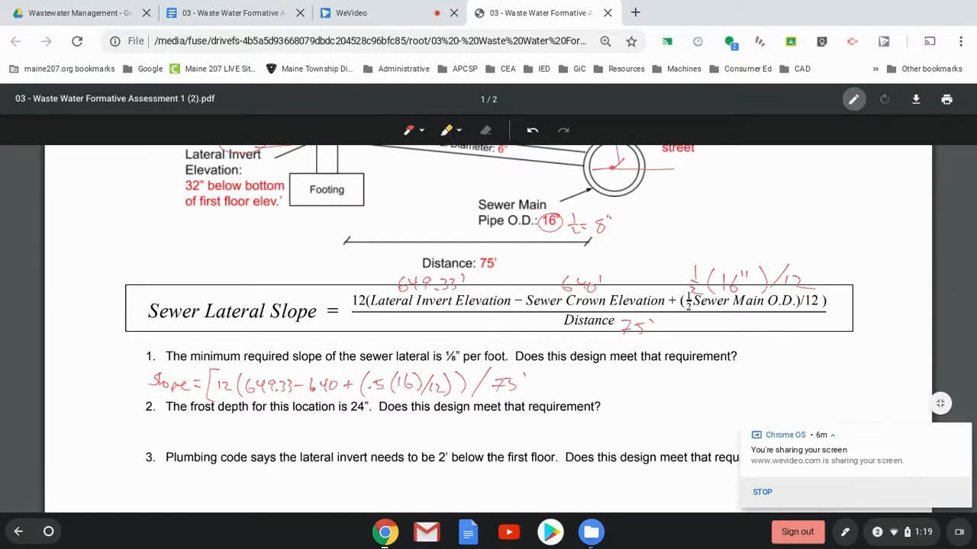
pyautogui.moveTo(531, 374); pyautogui.dragTo(562, 381)
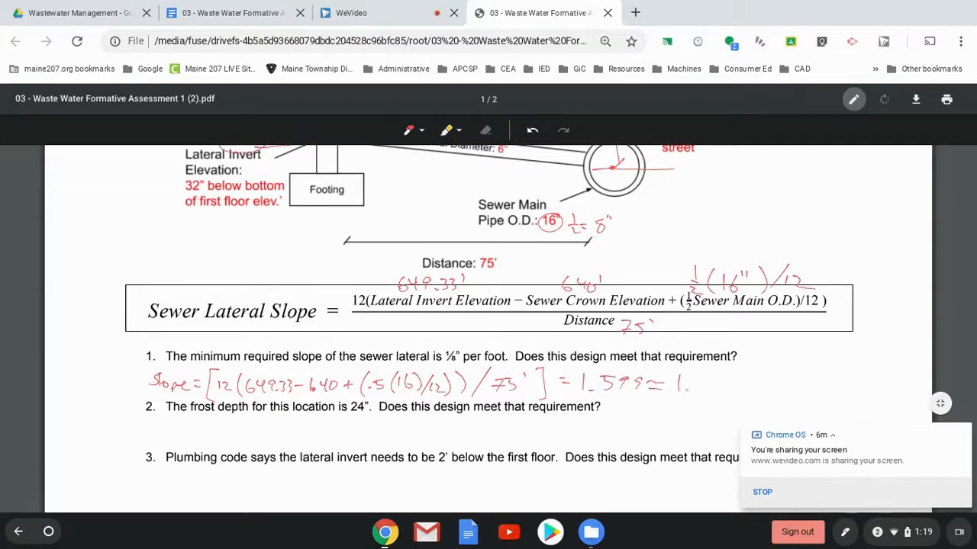
pyautogui.moveTo(684, 389); pyautogui.dragTo(705, 378)
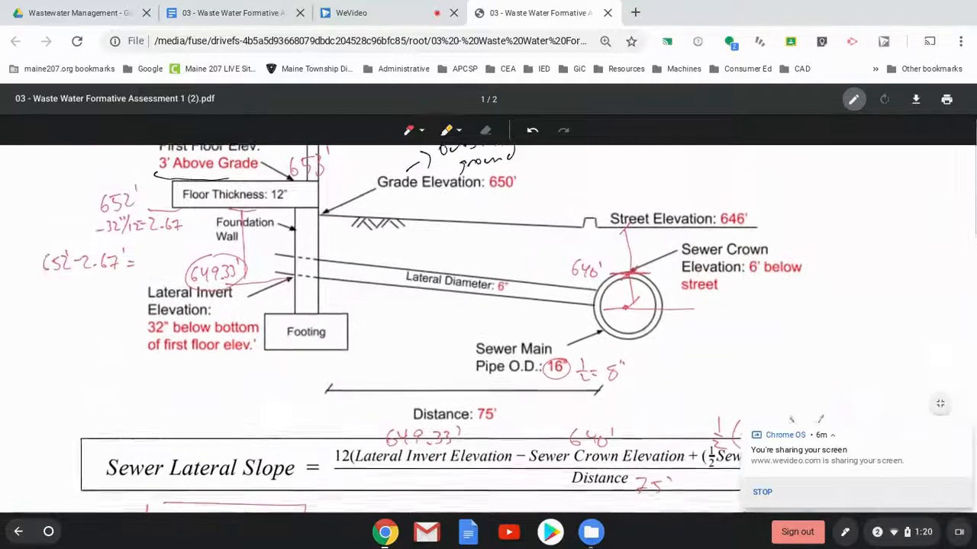
# Step: Draw dimension lines on the diagram marking 32", 3' and 2' = 24"
pyautogui.scroll(-3)
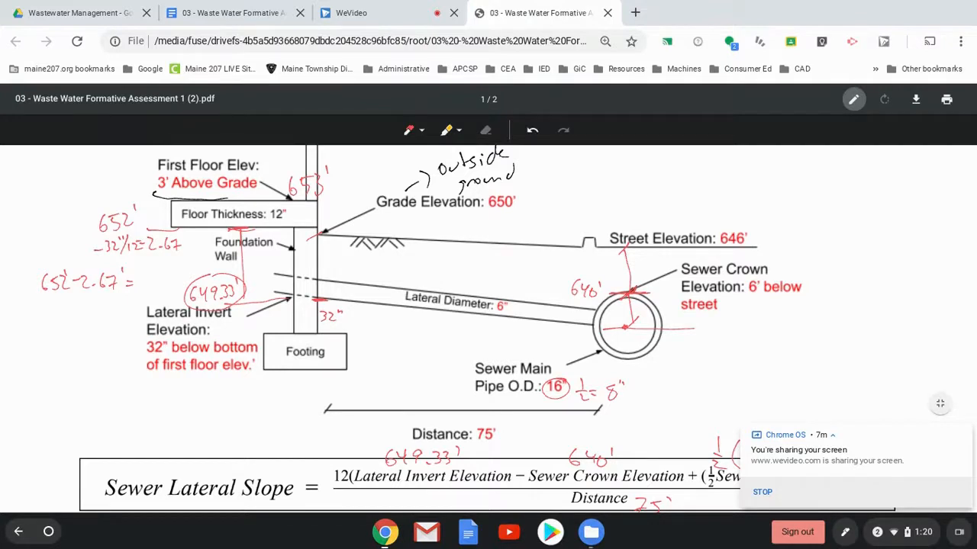
pyautogui.moveTo(290, 203); pyautogui.dragTo(335, 200)
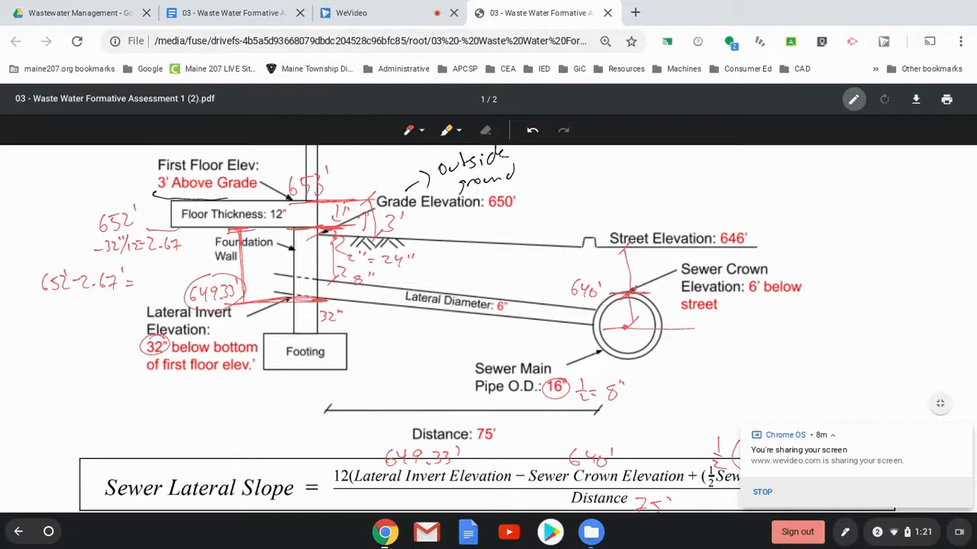
pyautogui.scroll(-3)
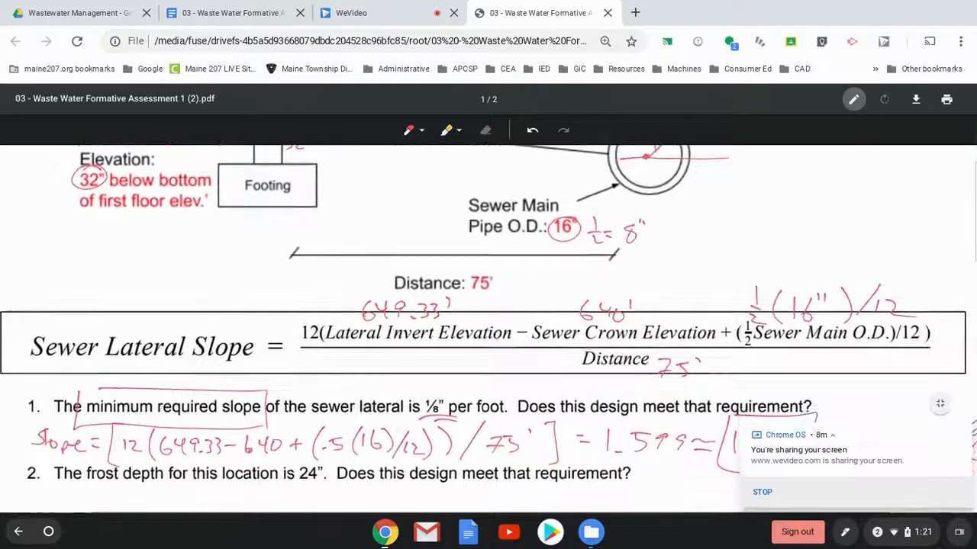
# Step: Mark 1.6" > 0.125" good and answer question 2: No, lateral invert is only 8" below grade
pyautogui.scroll(-3)
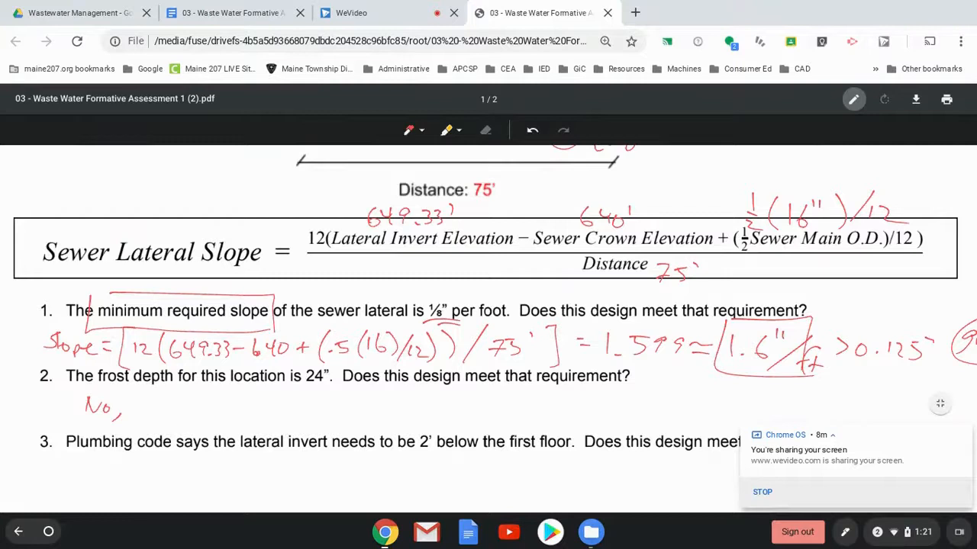
pyautogui.moveTo(137, 406); pyautogui.dragTo(176, 405)
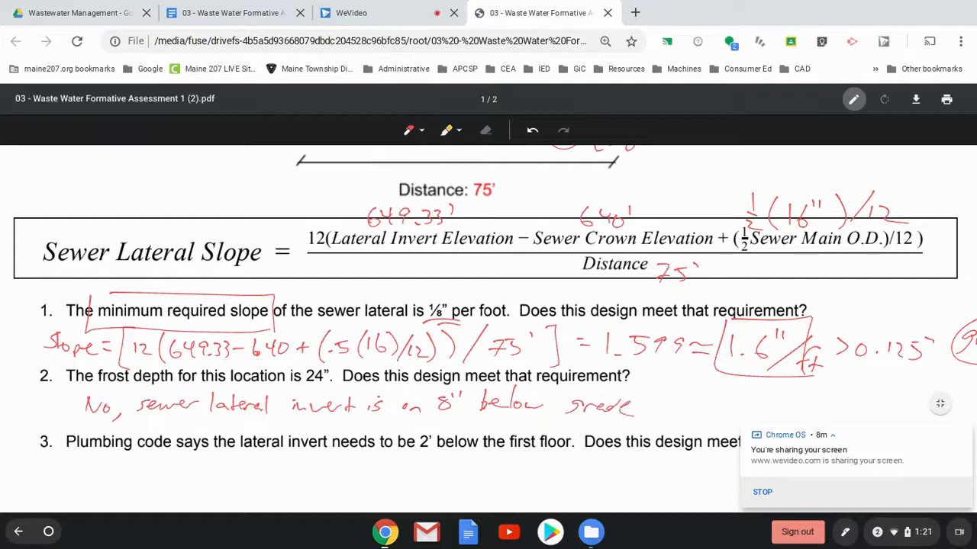
pyautogui.scroll(-3)
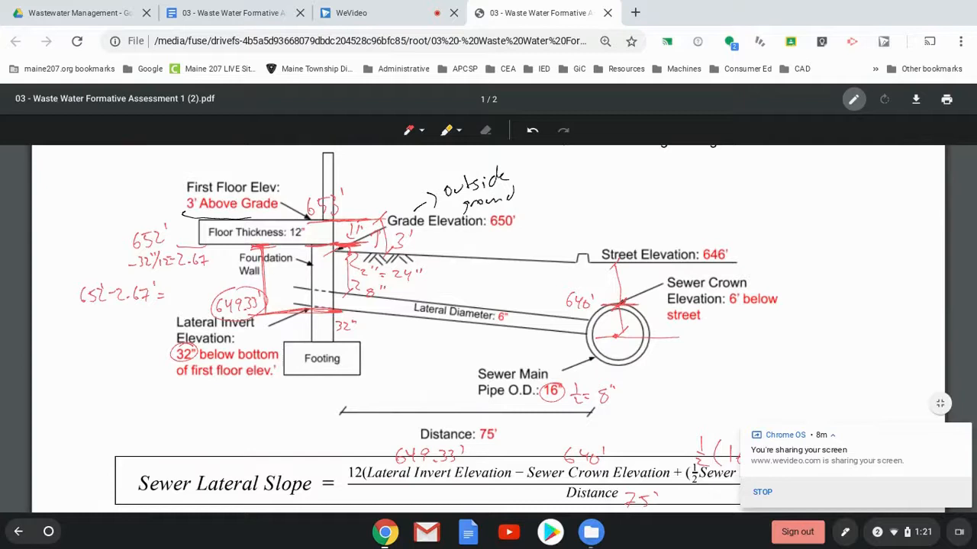
# Step: Answer question 3 with 32" > 24" yes
pyautogui.scroll(-3)
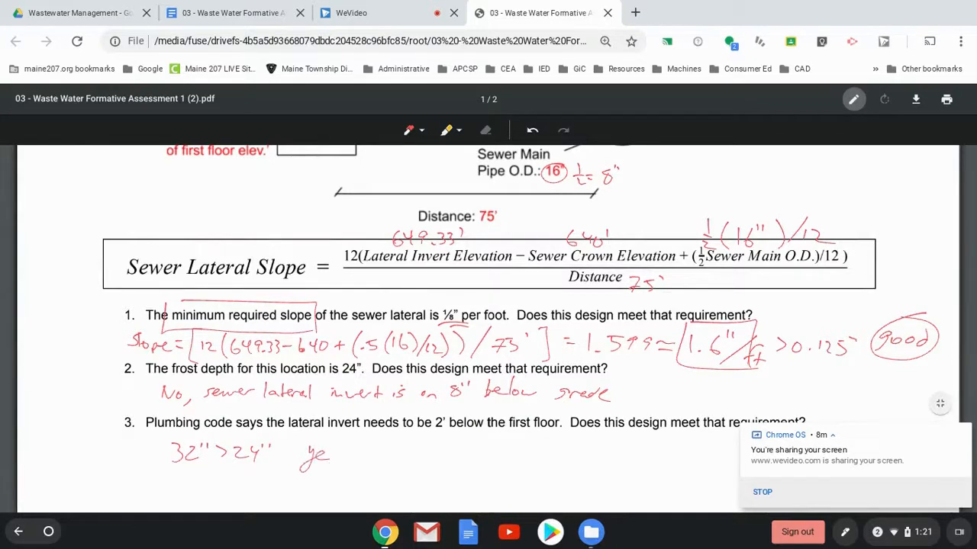
pyautogui.moveTo(323, 446); pyautogui.dragTo(338, 457)
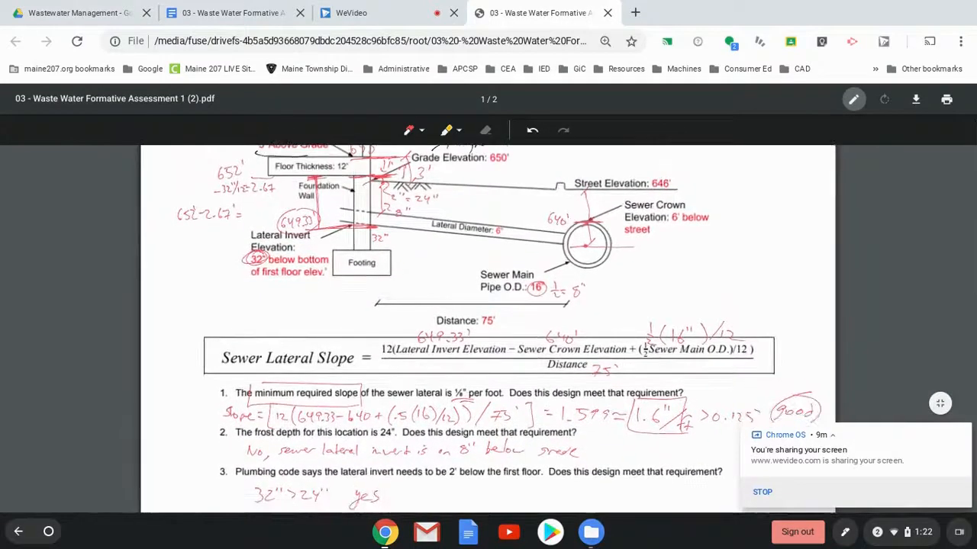
pyautogui.scroll(-3)
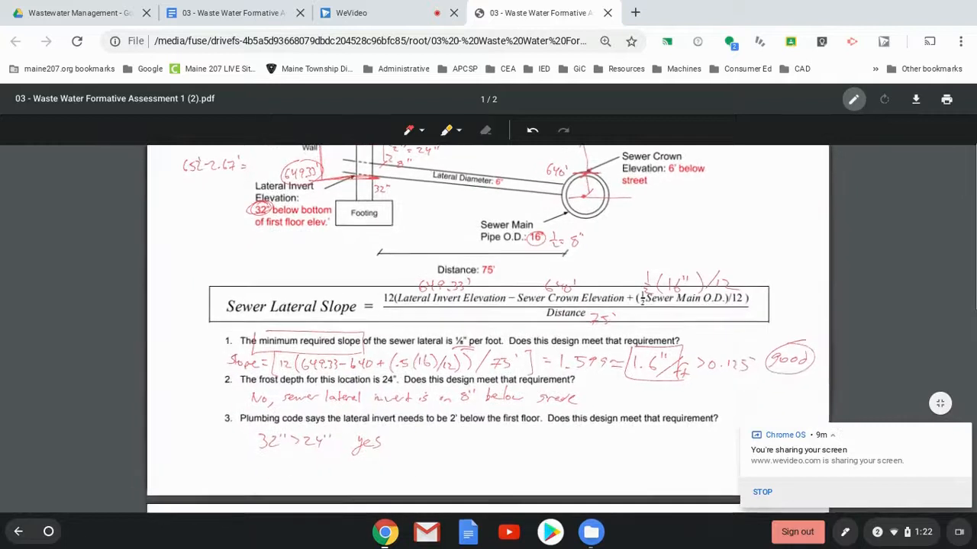